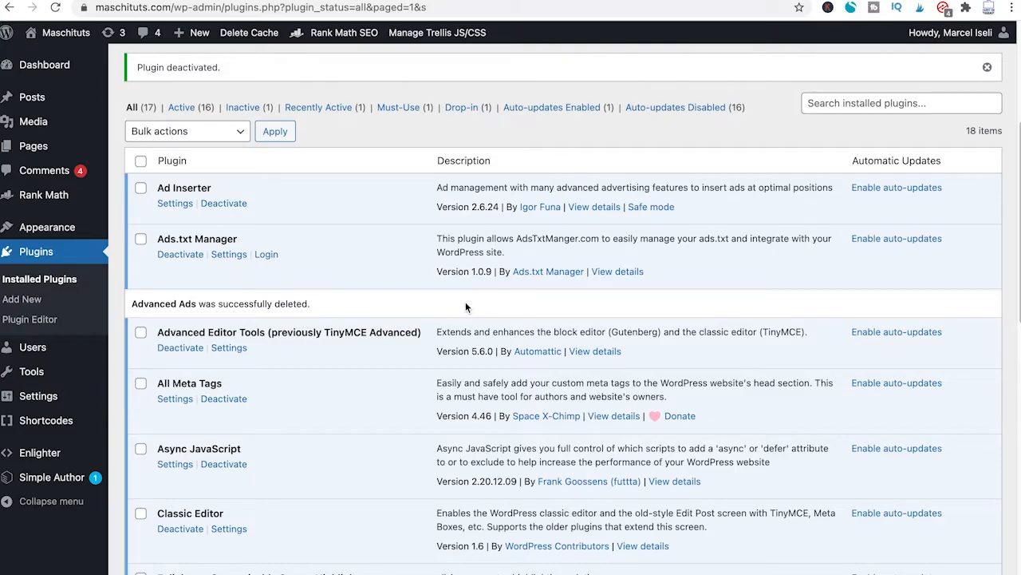
pyautogui.moveTo(319, 234)
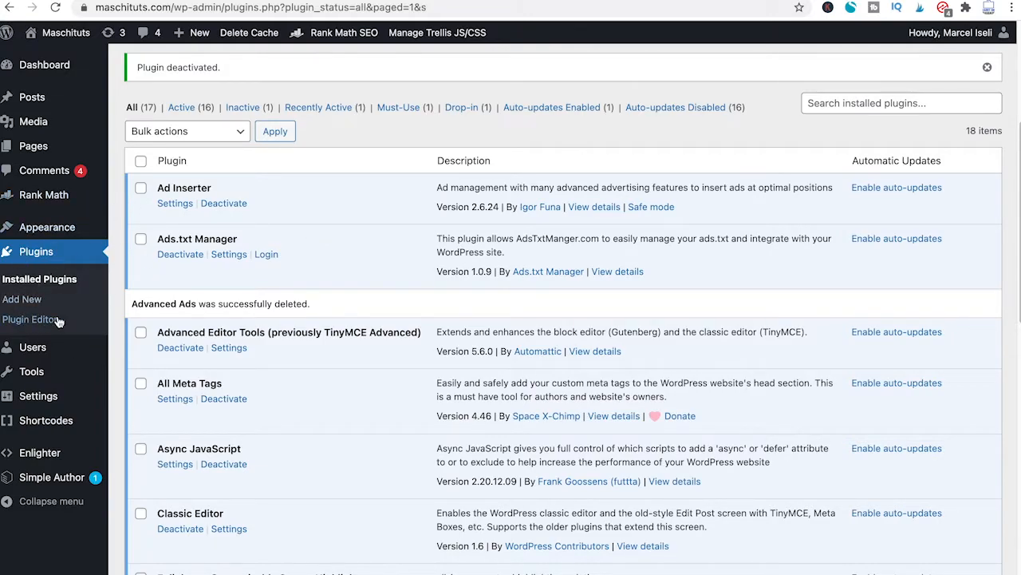
# Step: Search the plugin directory for 'Advanced ads' and install Advanced Ads – Ad Manager & AdSense
pyautogui.click(22, 299)
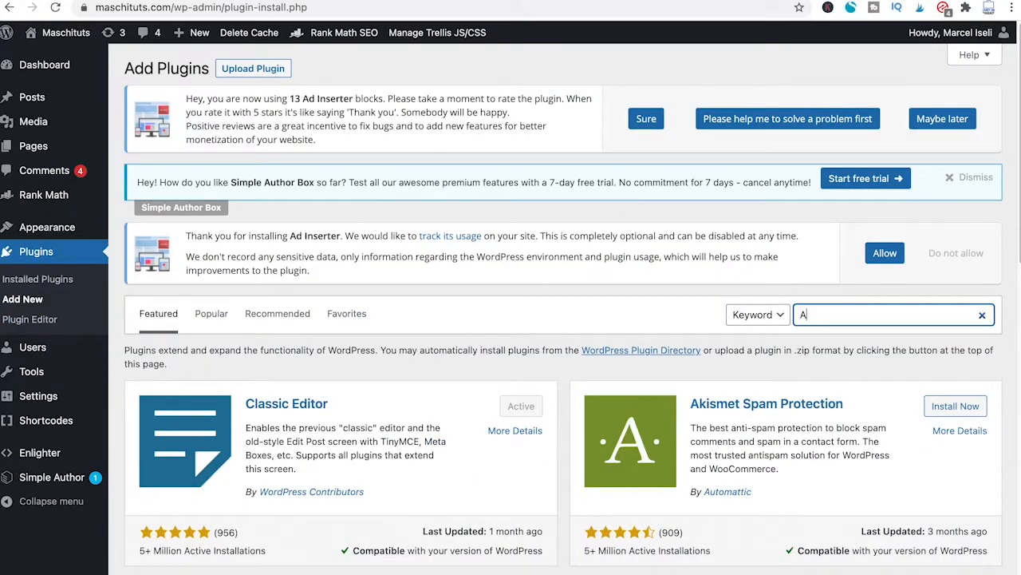
pyautogui.write('Advanced ads')
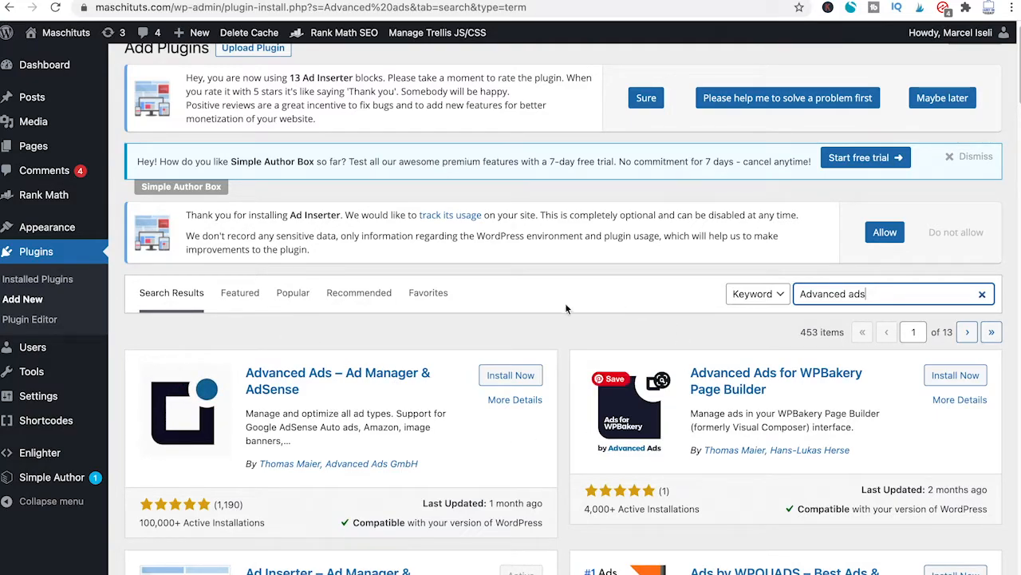
pyautogui.click(510, 373)
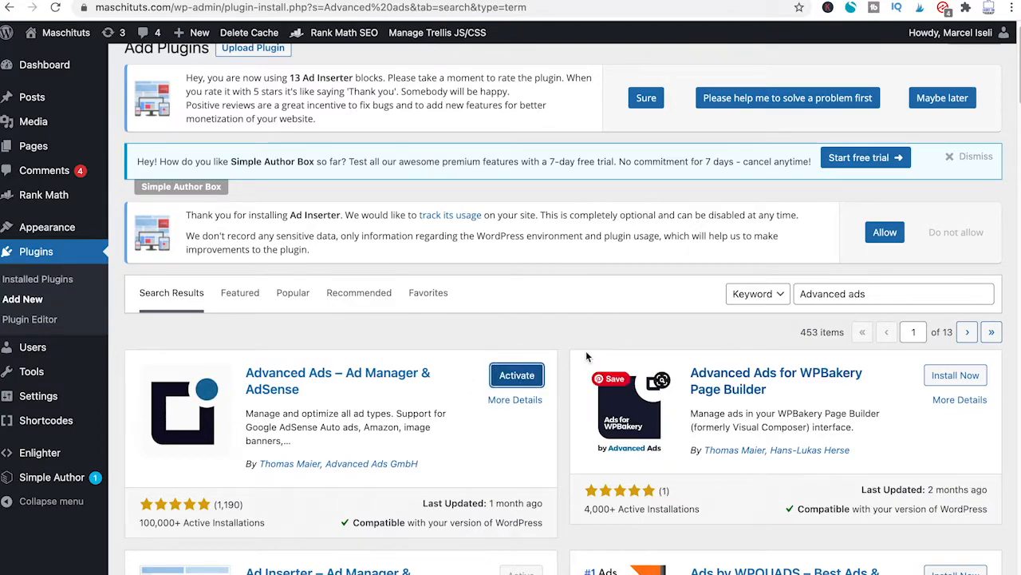
pyautogui.click(517, 375)
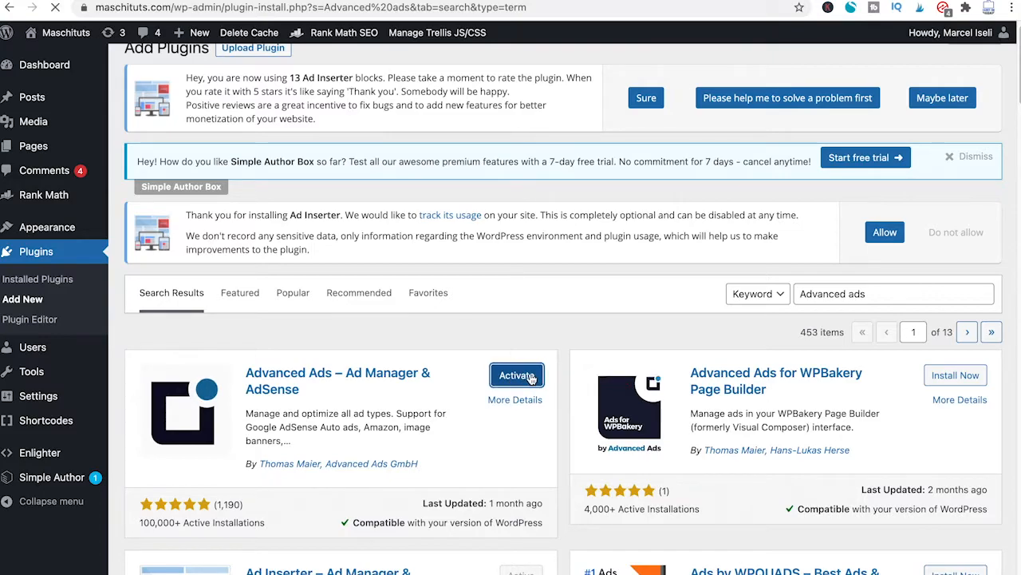
# Step: Activate Advanced Ads so its welcome panel appears on the Plugins page
pyautogui.click(517, 375)
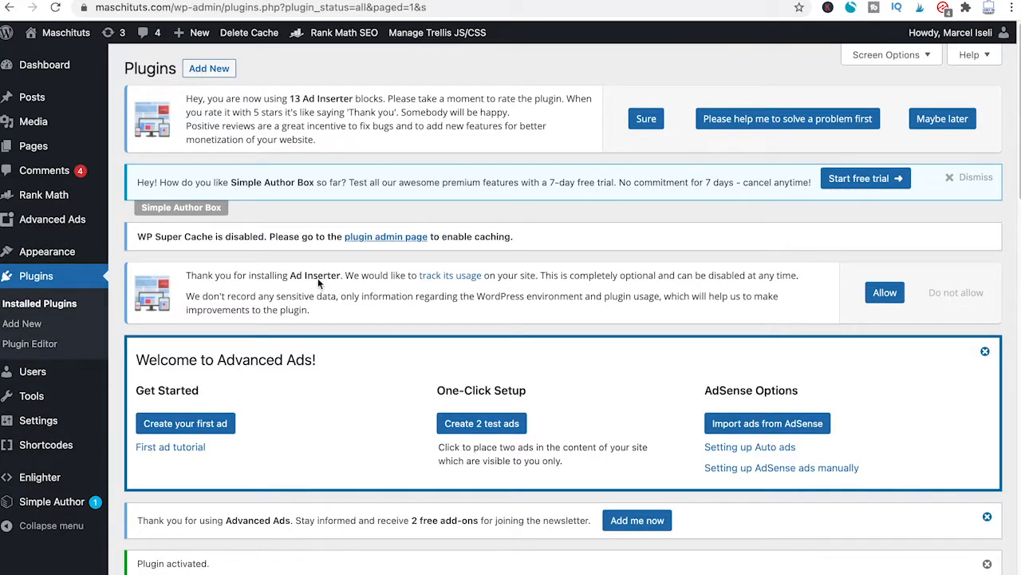
pyautogui.moveTo(875, 376)
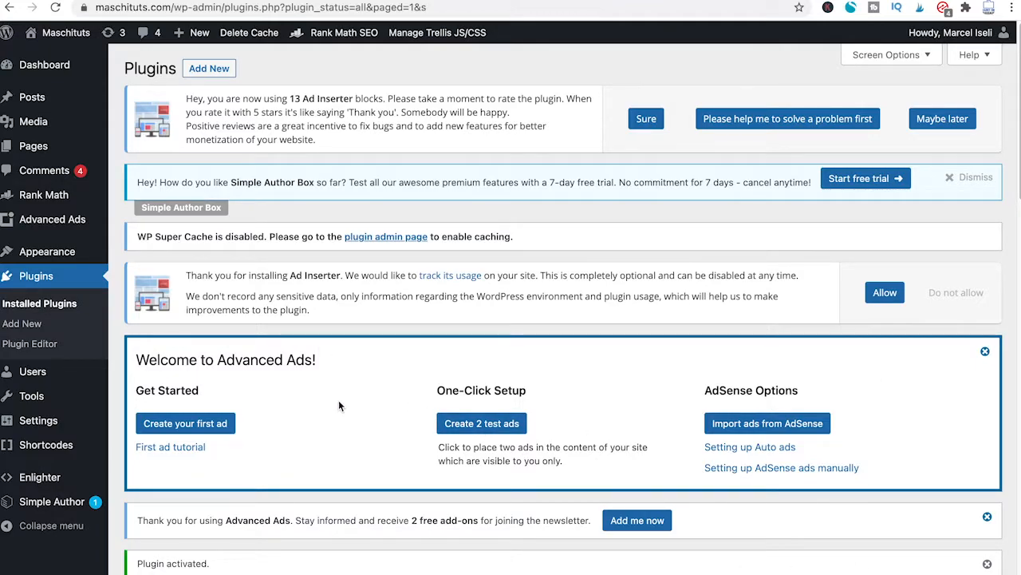
pyautogui.moveTo(215, 477)
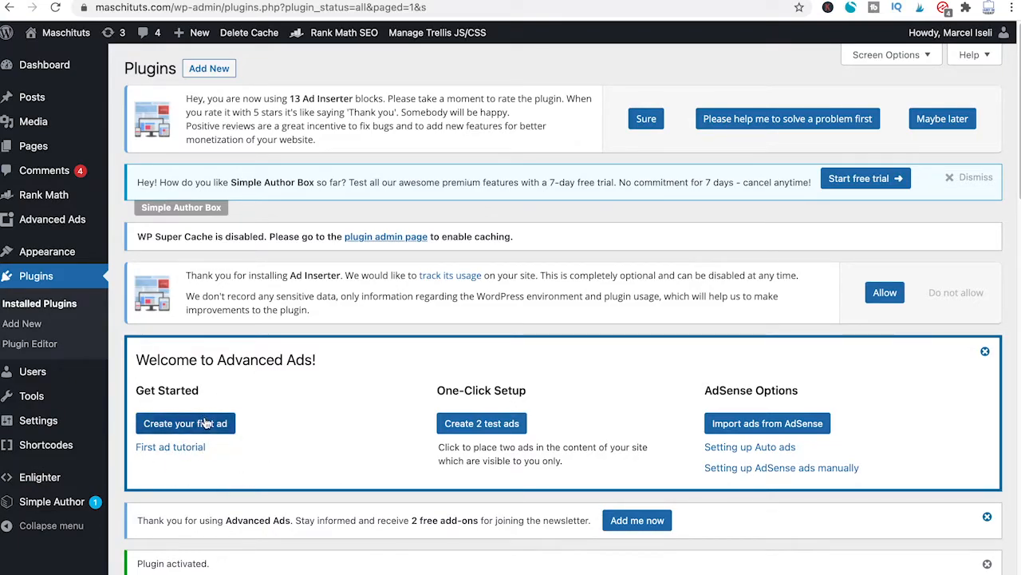
# Step: Begin a first ad titled 'Dummy Test Ad' with the Plain Text and Code type
pyautogui.click(185, 423)
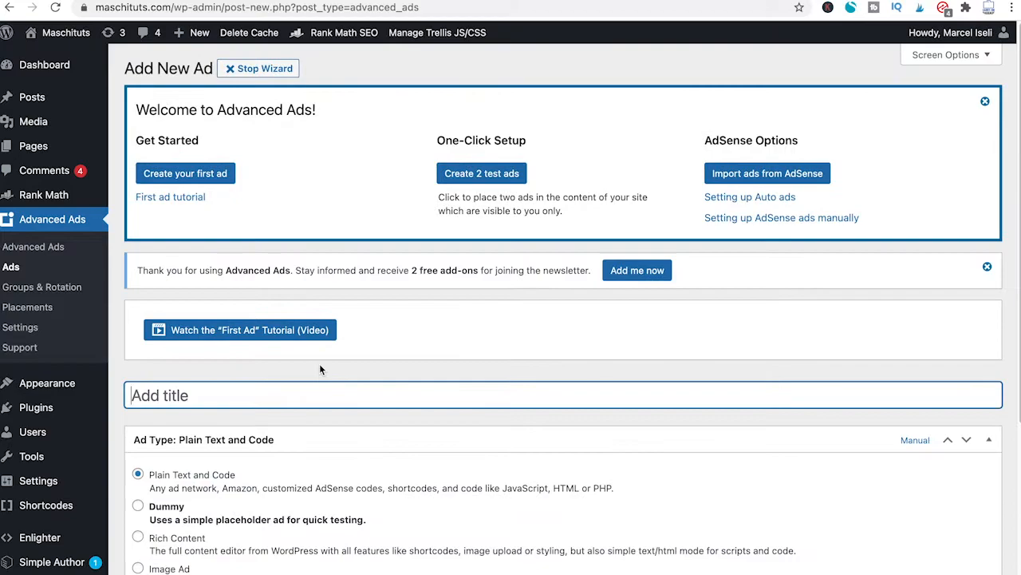
pyautogui.write('Dummy Test Ad')
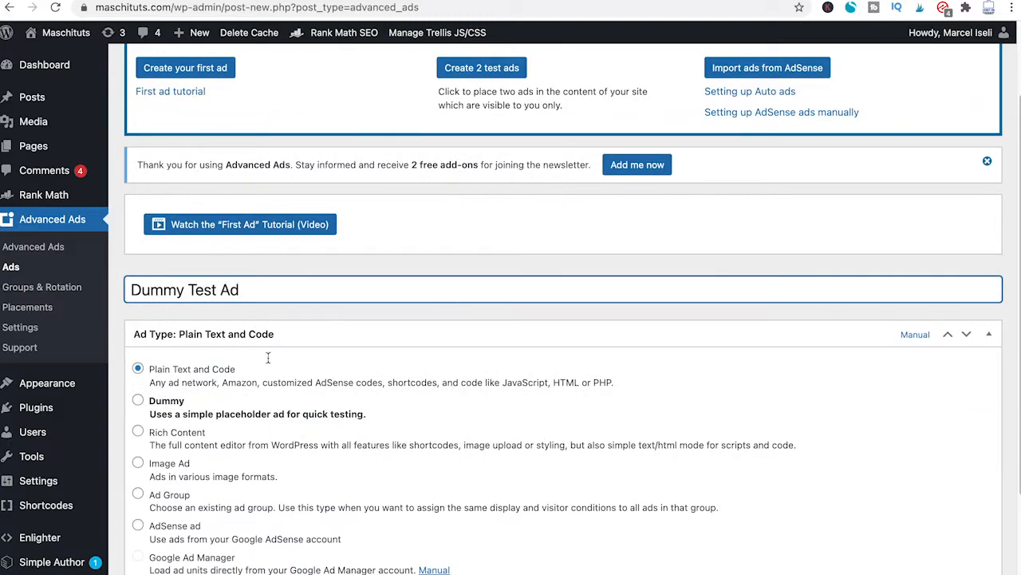
pyautogui.scroll(-3)
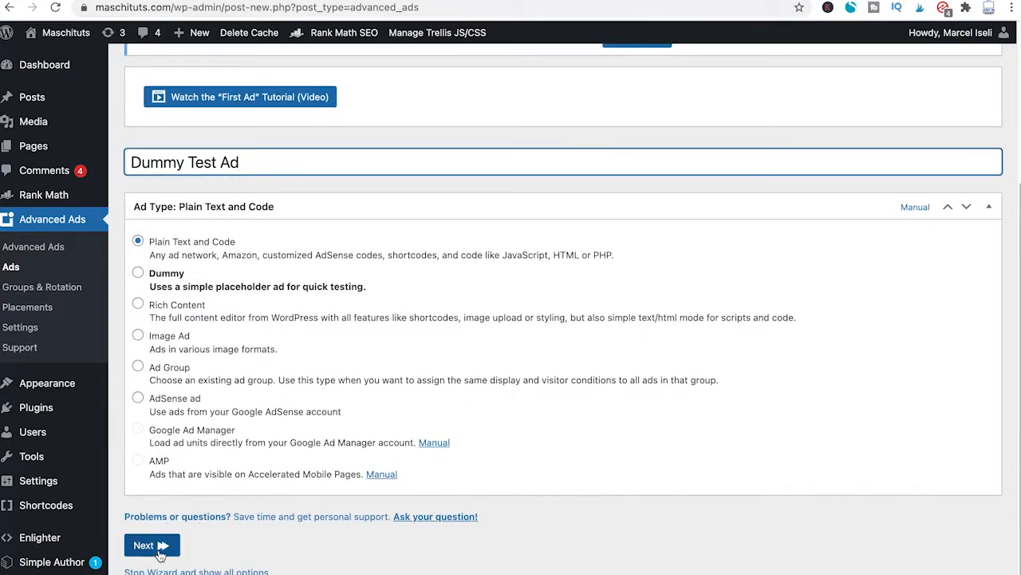
# Step: Fill the Ad Parameters code box with the ShareASale affiliate banner HTML link
pyautogui.click(152, 545)
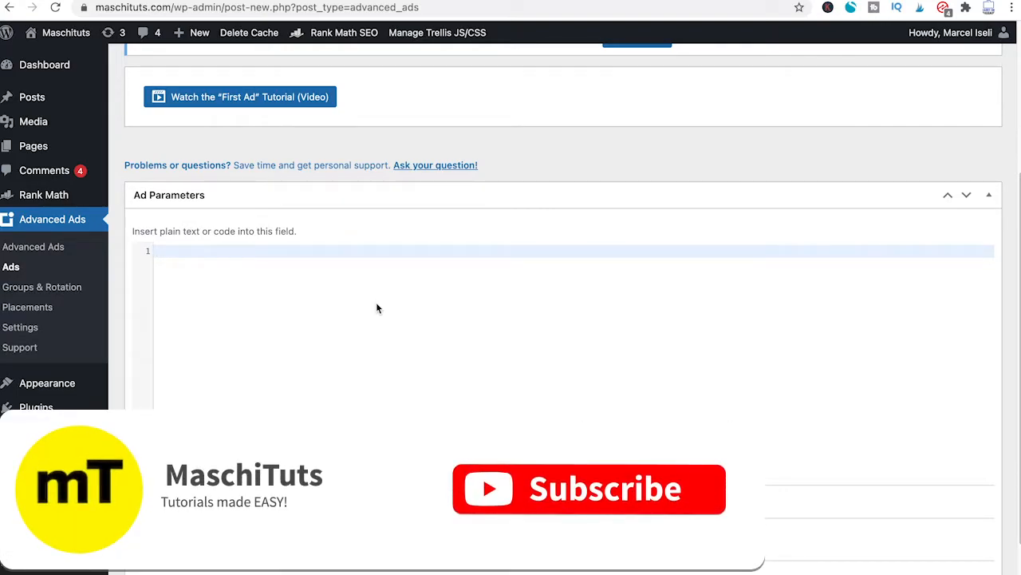
pyautogui.moveTo(622, 503)
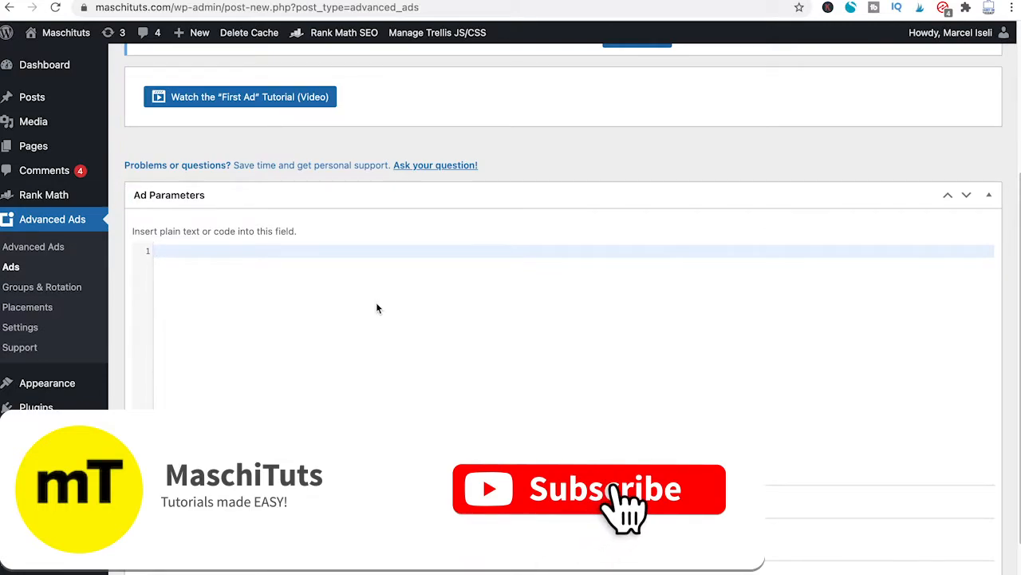
pyautogui.click(589, 489)
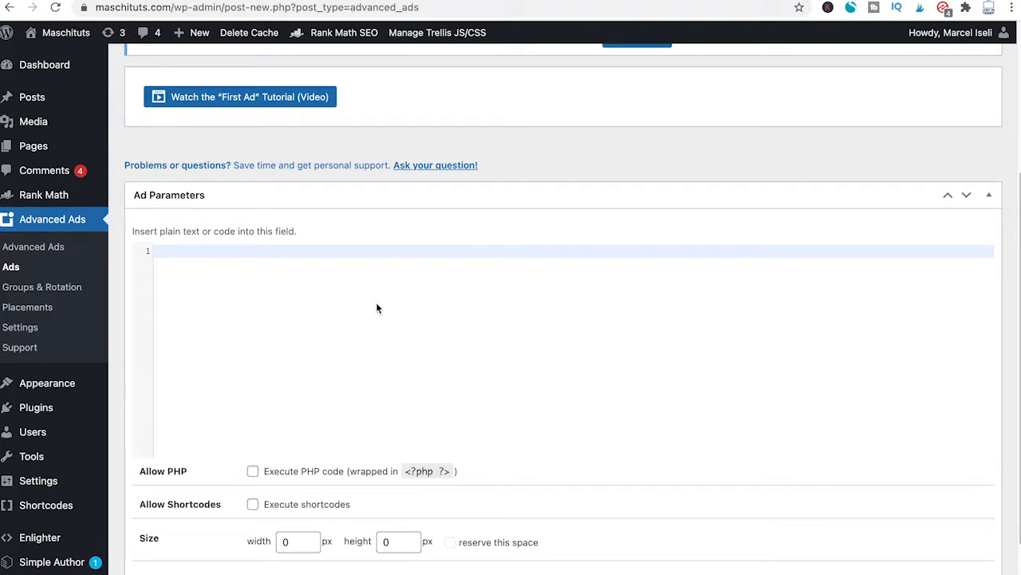
pyautogui.write('<a target="_blank" href="https://shareasale.com/r.cfm?b=1558213&u=2514300&m=98226&urllink=&afftrack="><img src="https://static.shareasale.com/image/98226/HP_728090-1.png" border="0" alt="Learn any language online" /></a>')
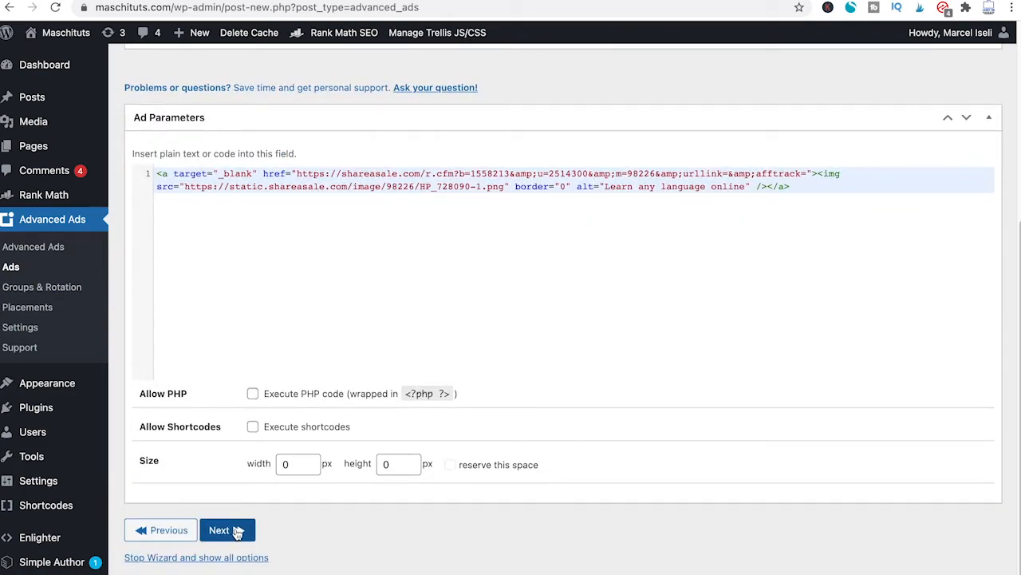
# Step: Leave Display and Visitor Conditions empty and advance past the conditions step
pyautogui.click(226, 529)
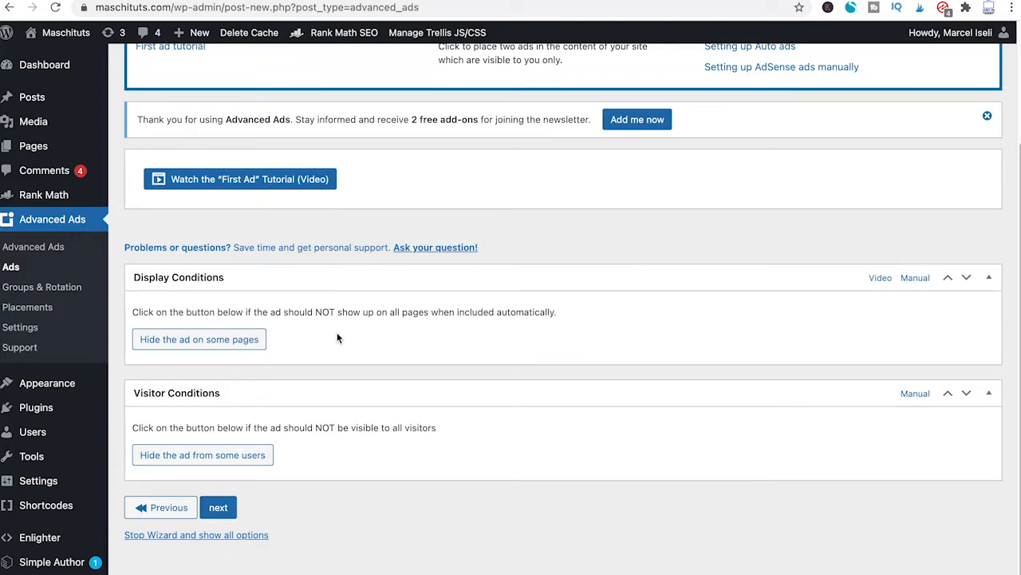
pyautogui.moveTo(406, 243)
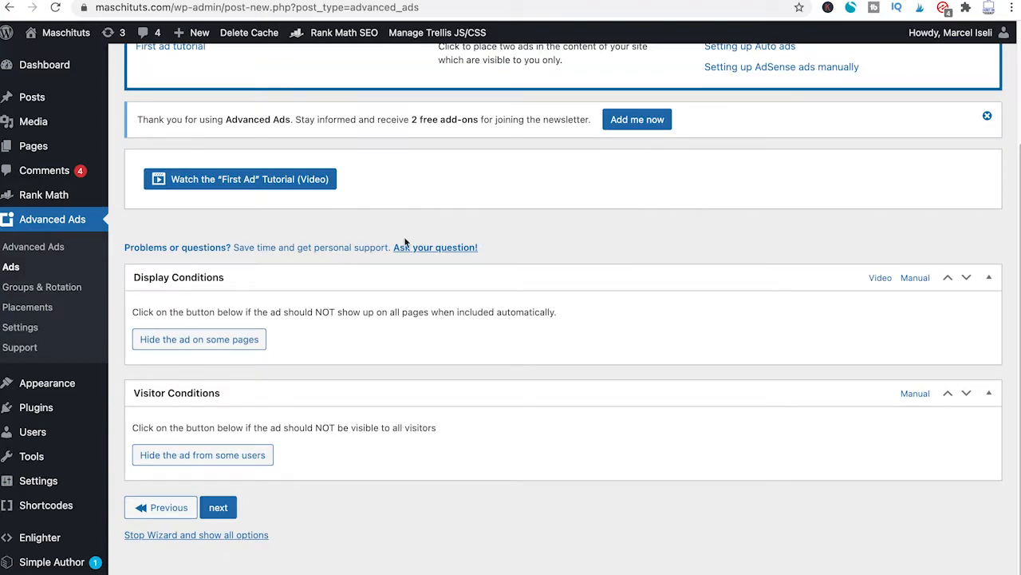
pyautogui.moveTo(236, 289)
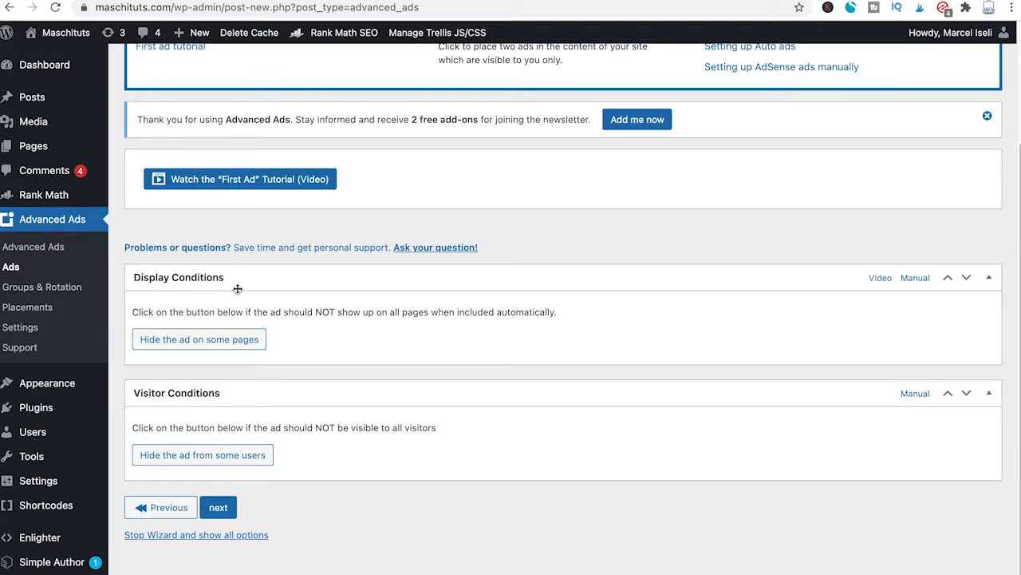
pyautogui.moveTo(268, 298)
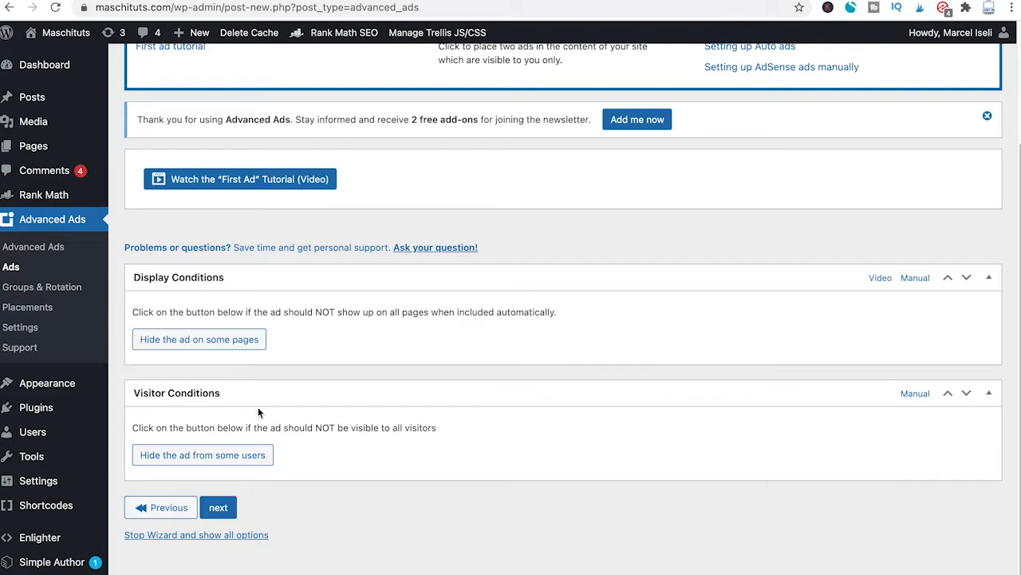
pyautogui.moveTo(329, 453)
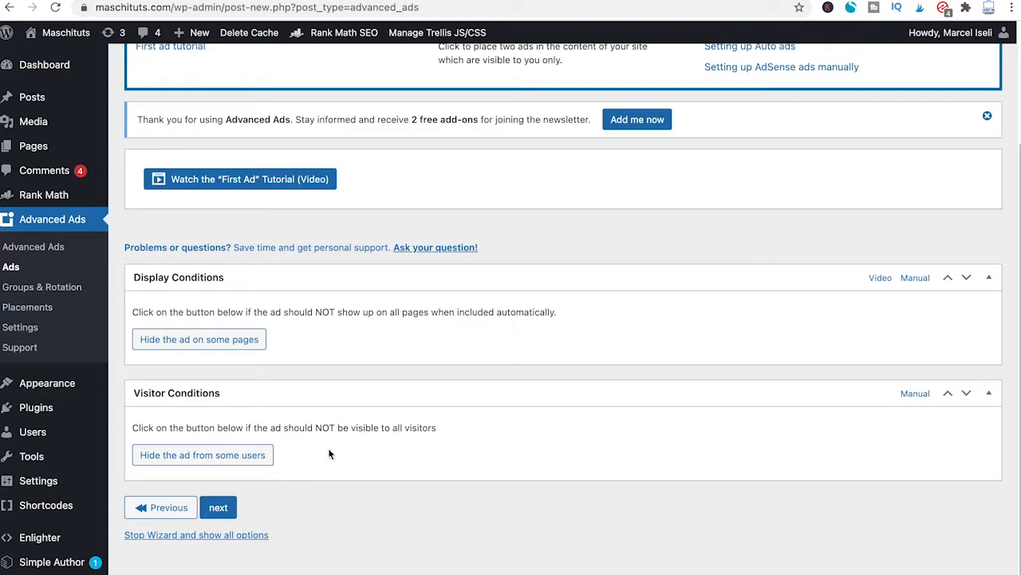
pyautogui.click(217, 508)
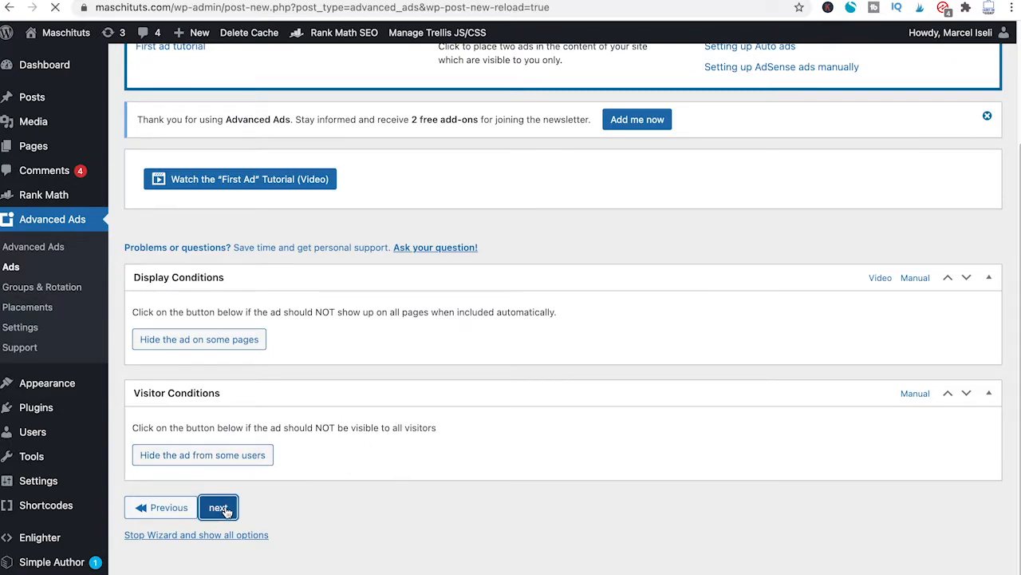
# Step: Choose a Content placement and clear the default 'After which paragraph?' value
pyautogui.click(217, 508)
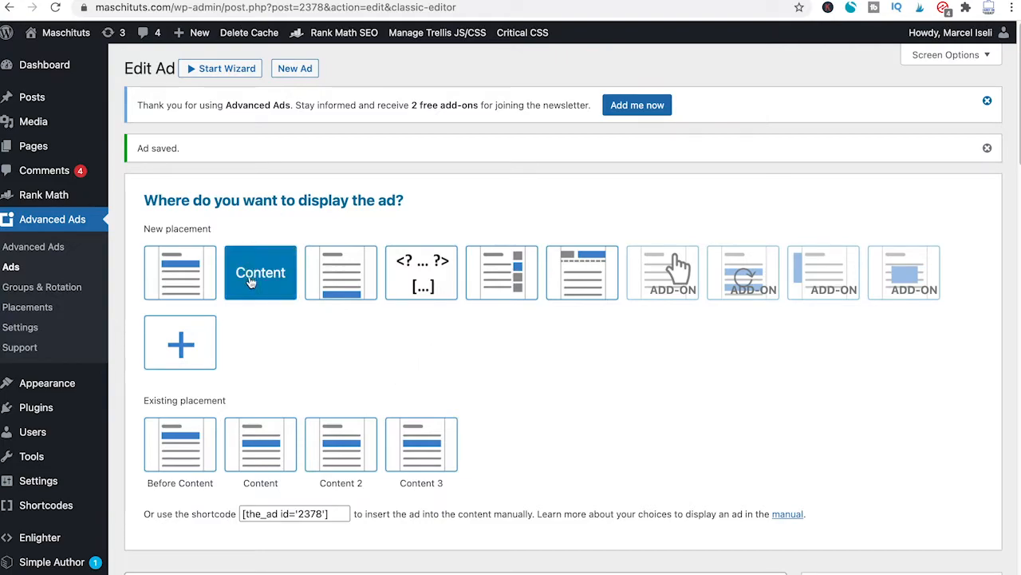
pyautogui.moveTo(275, 271)
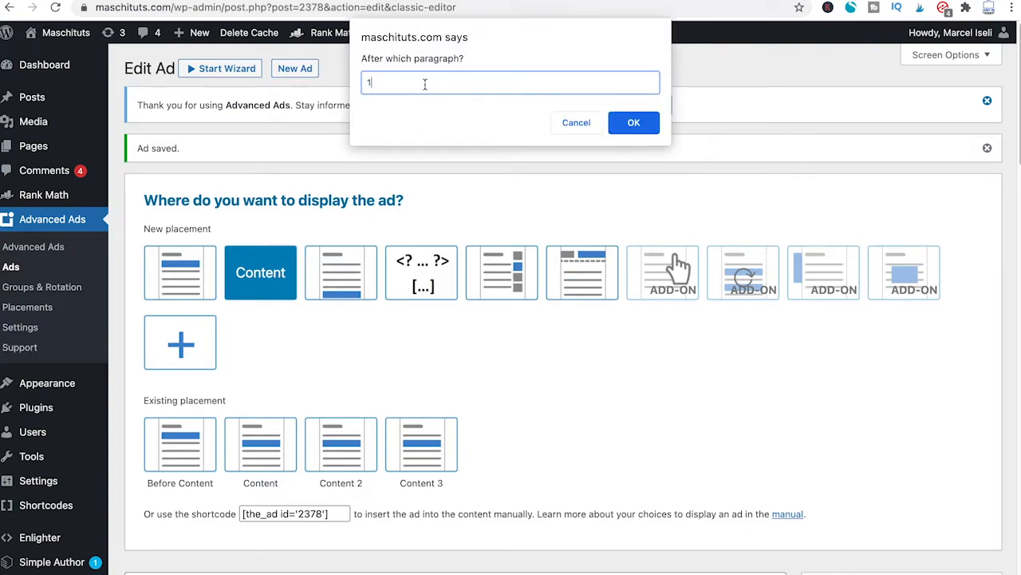
pyautogui.press('Backspace')
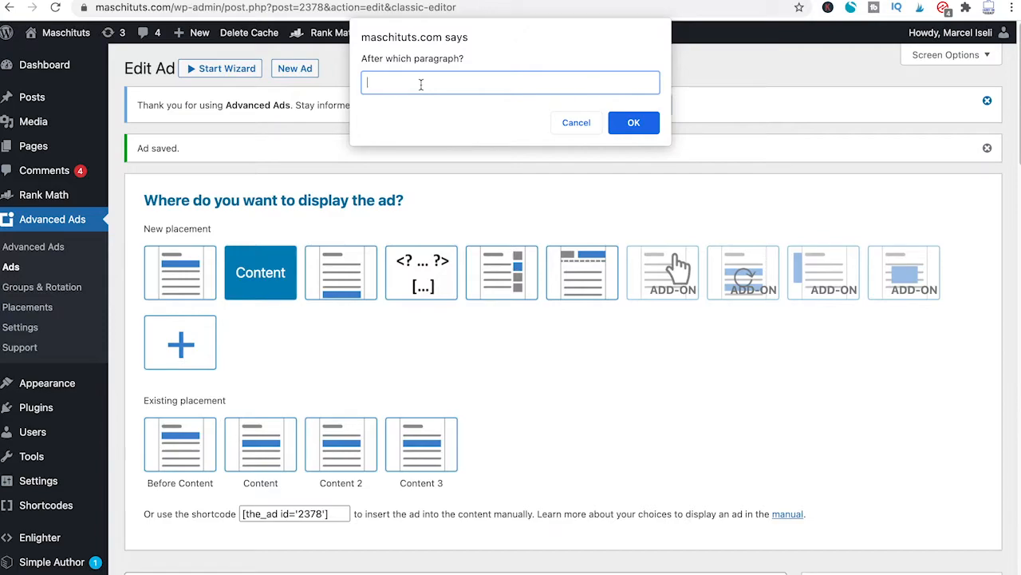
# Step: Confirm paragraph 10 as the insertion point, update the ad, and go to the live site
pyautogui.write('10')
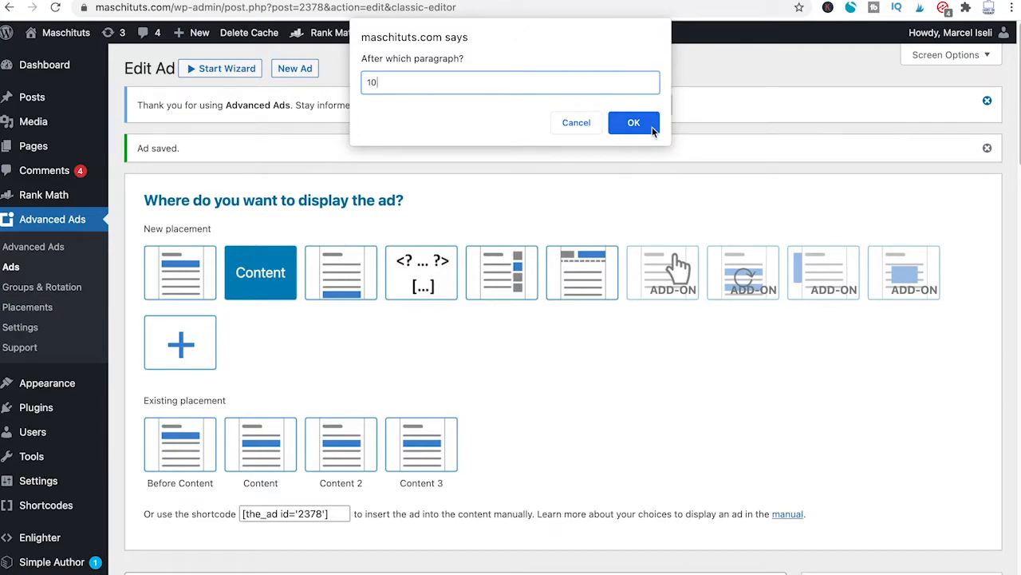
pyautogui.click(634, 122)
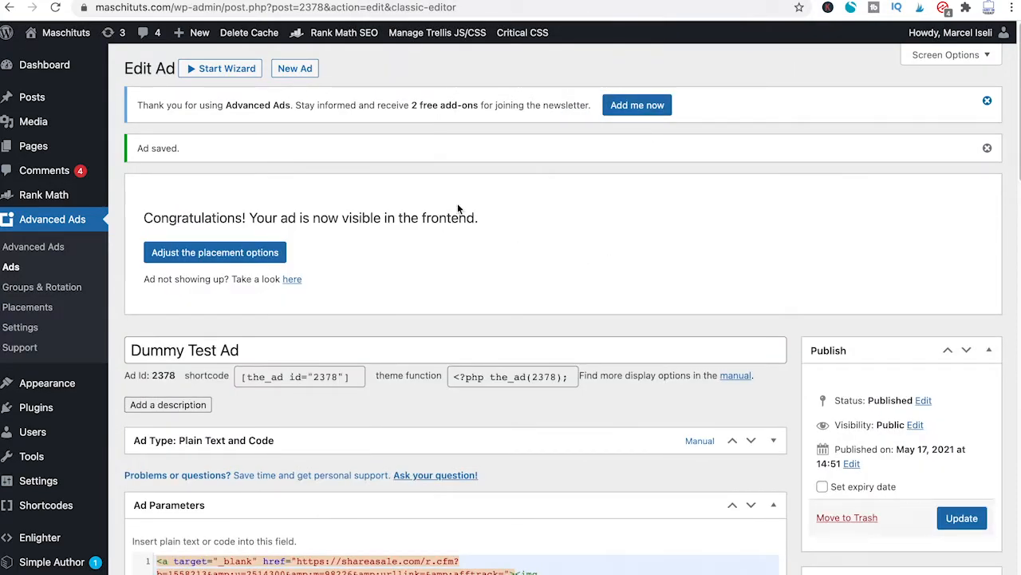
pyautogui.moveTo(332, 260)
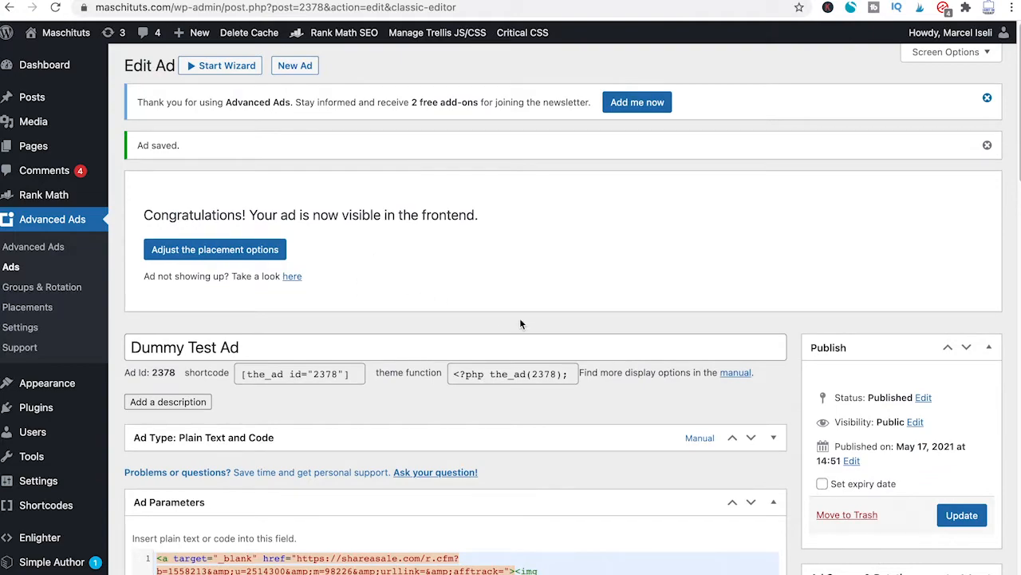
pyautogui.scroll(-3)
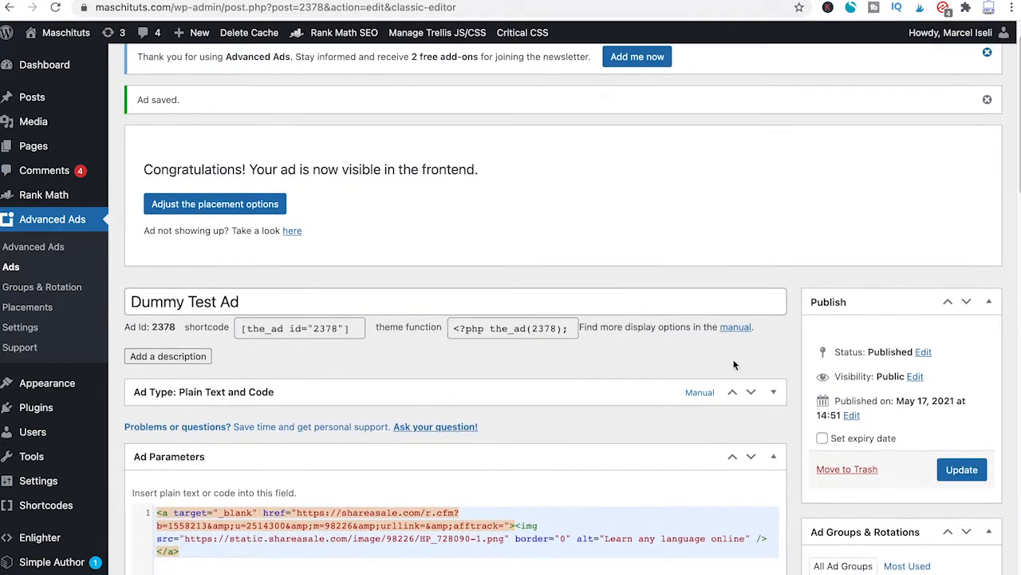
pyautogui.click(961, 469)
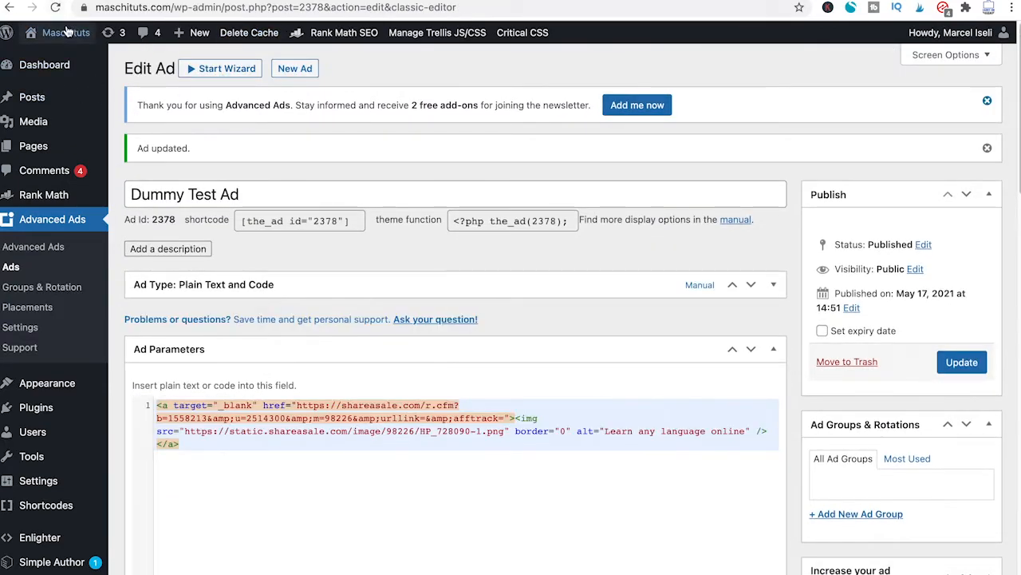
pyautogui.click(65, 32)
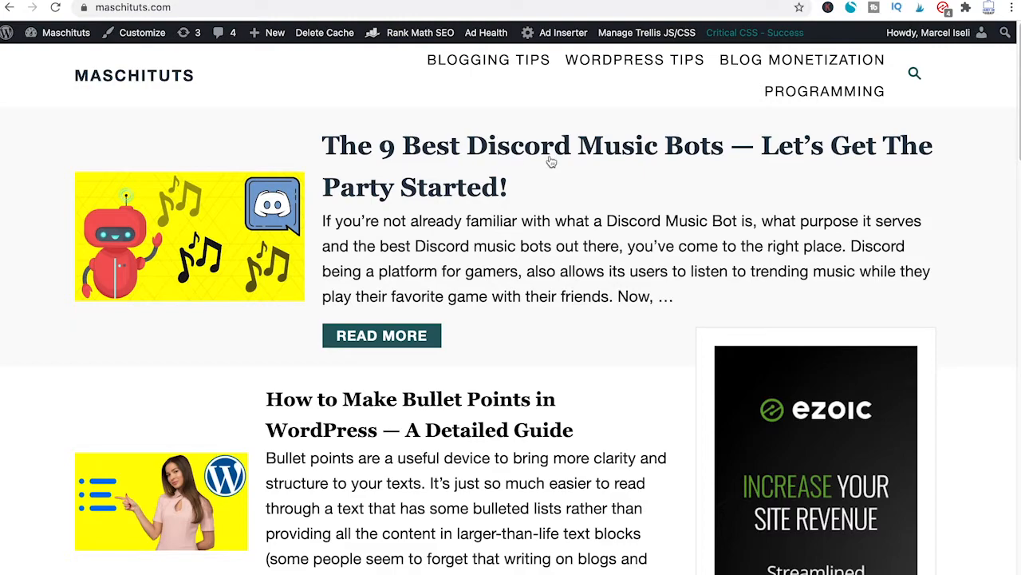
pyautogui.moveTo(562, 175)
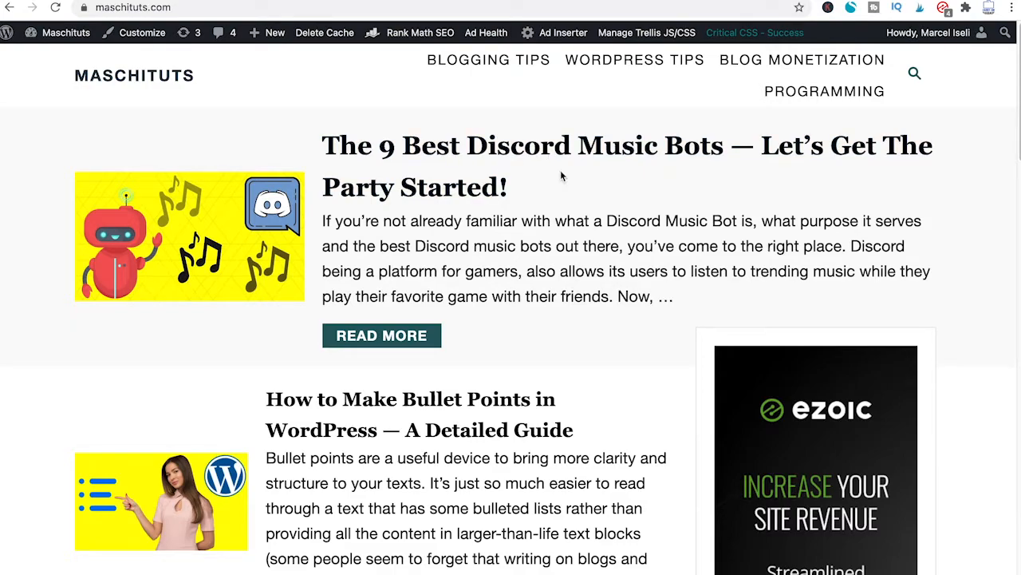
pyautogui.moveTo(597, 198)
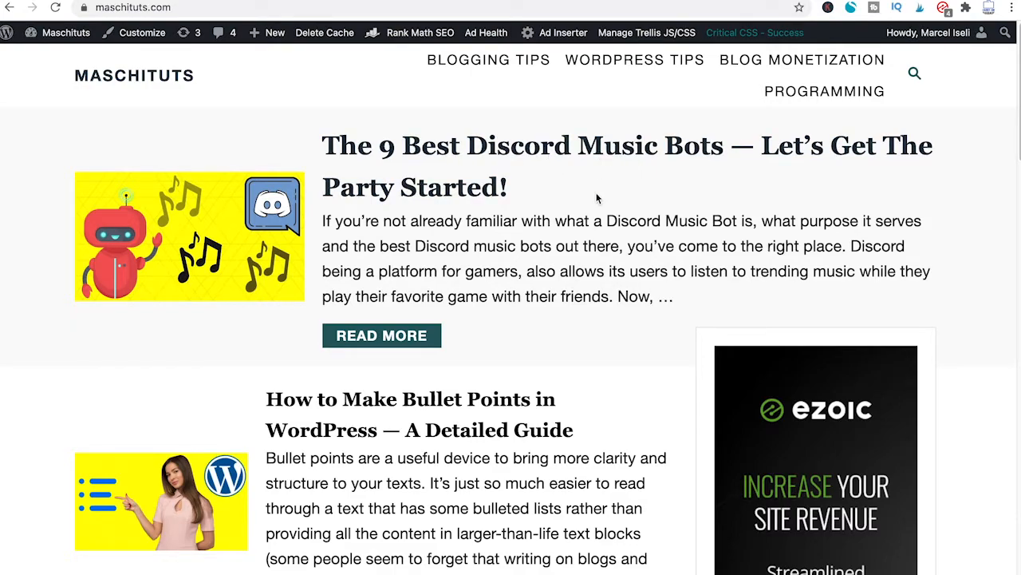
pyautogui.moveTo(559, 131)
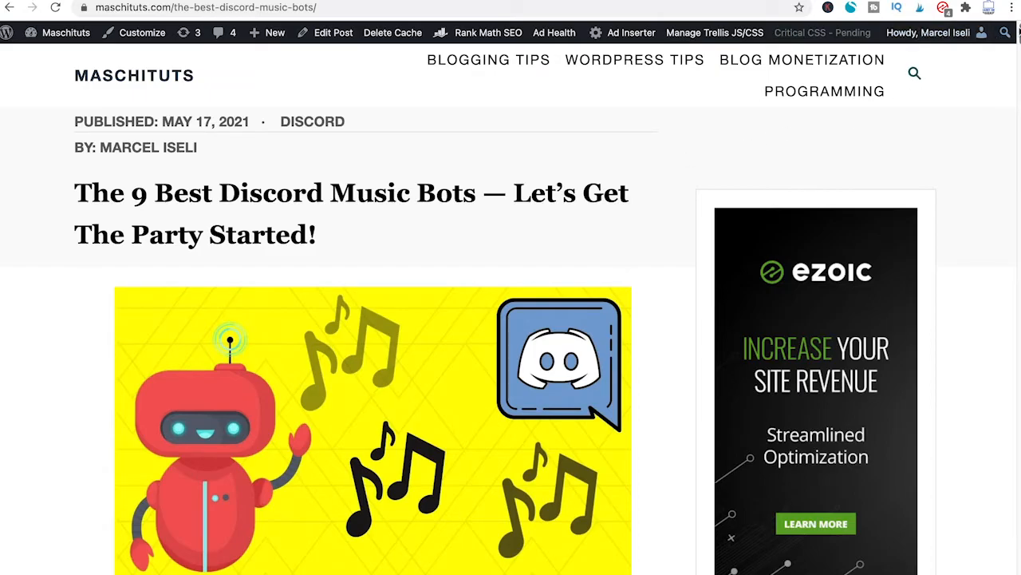
# Step: Scroll down the 9 Best Discord Music Bots post to the Rythm Bot section
pyautogui.scroll(-3)
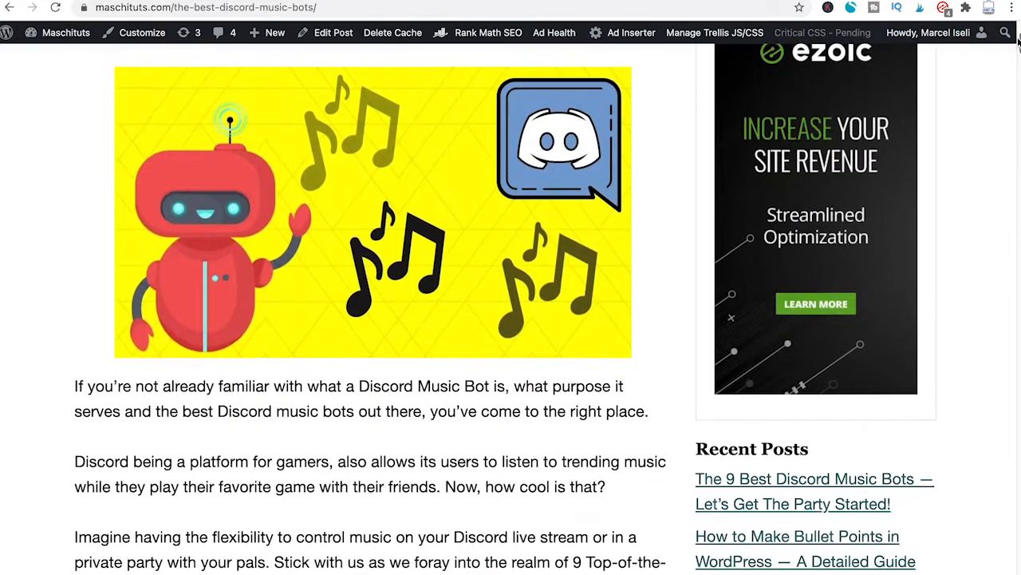
pyautogui.scroll(-3)
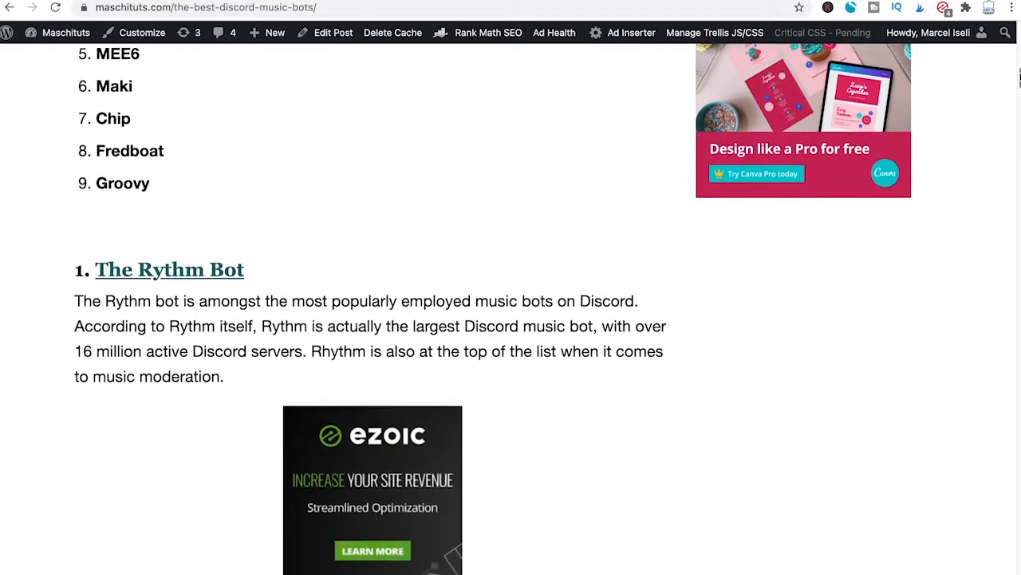